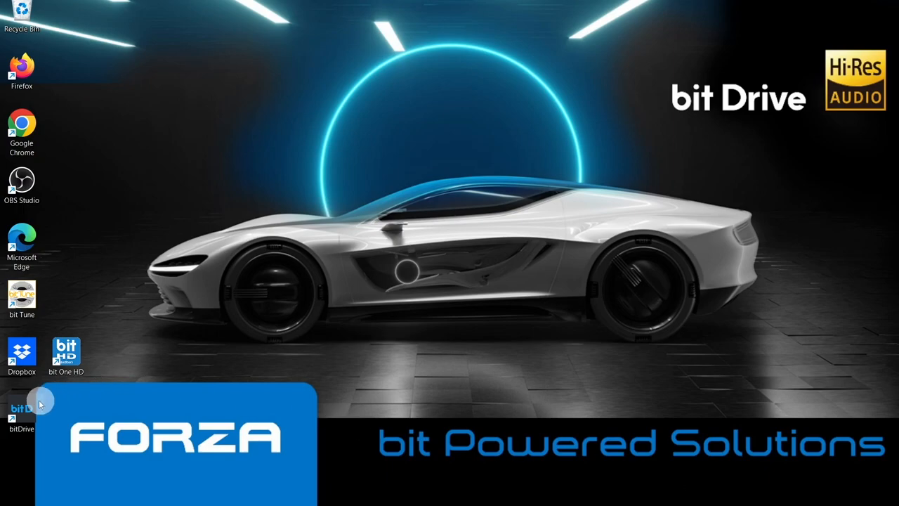
Launch bit Drive from the desktop and connect to the AF M5.11 bit over USB
{"action": "double_click", "coordinate": [21, 408]}
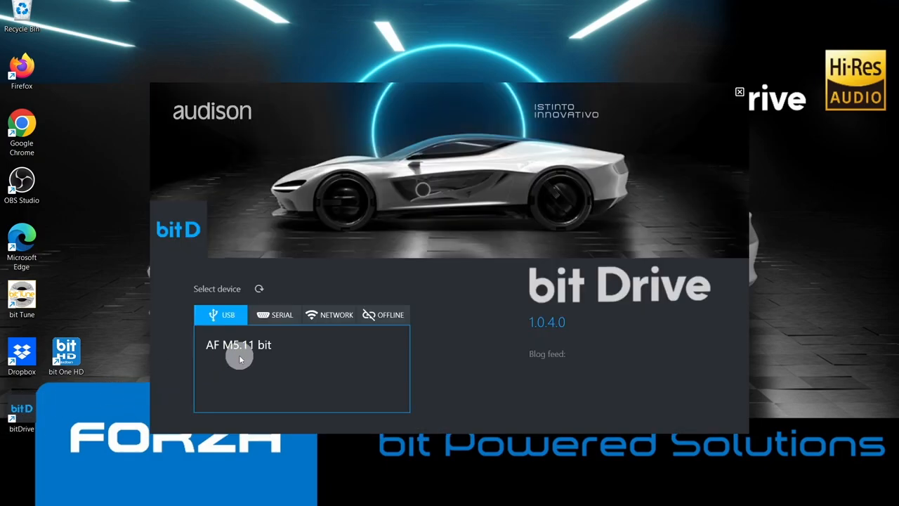
{"action": "left_click", "coordinate": [242, 345]}
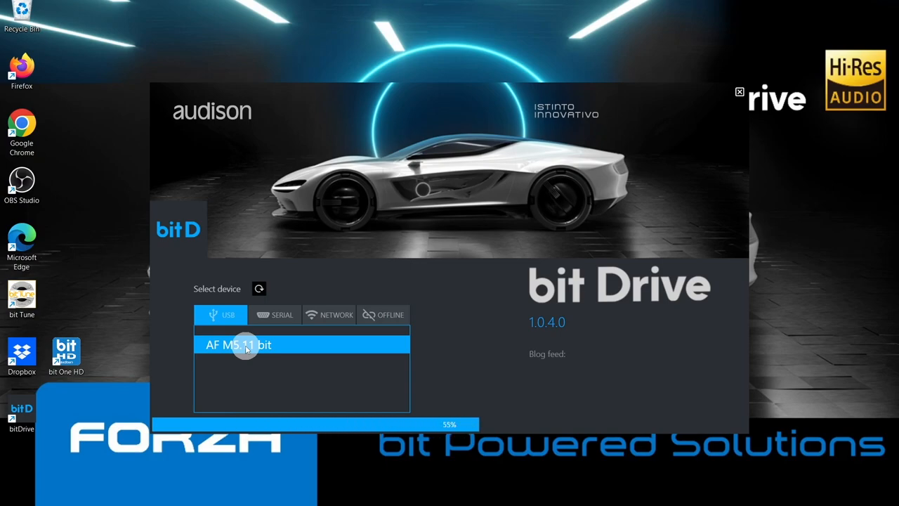
{"action": "double_click", "coordinate": [246, 345]}
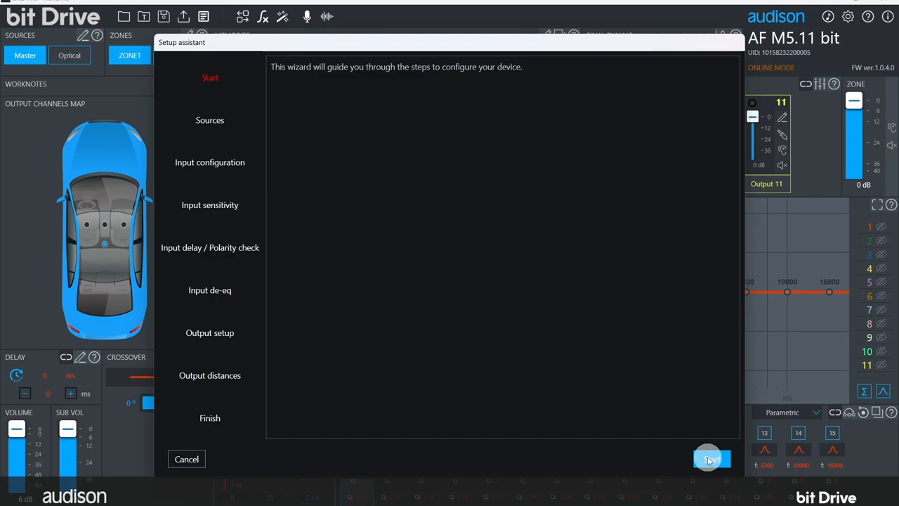
Start the setup assistant, disable the Optical source, and advance to Master input configuration
{"action": "left_click", "coordinate": [712, 458]}
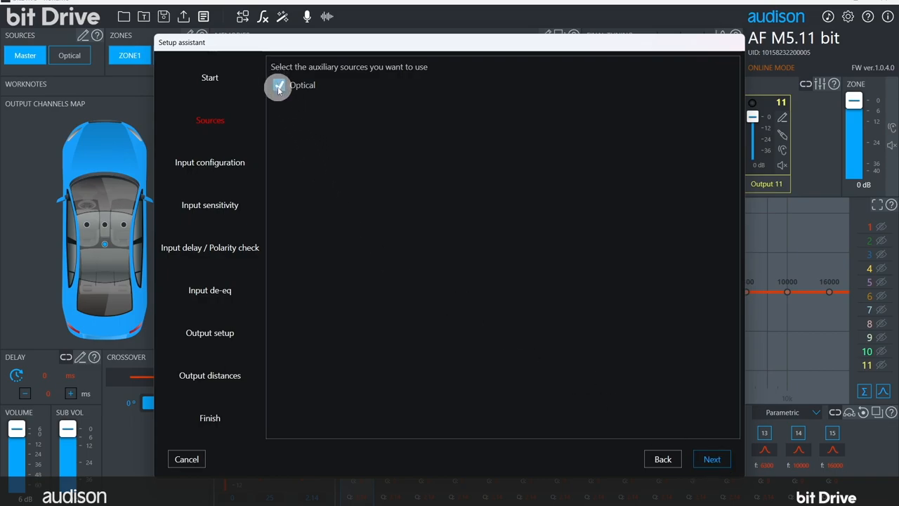
{"action": "left_click", "coordinate": [278, 85]}
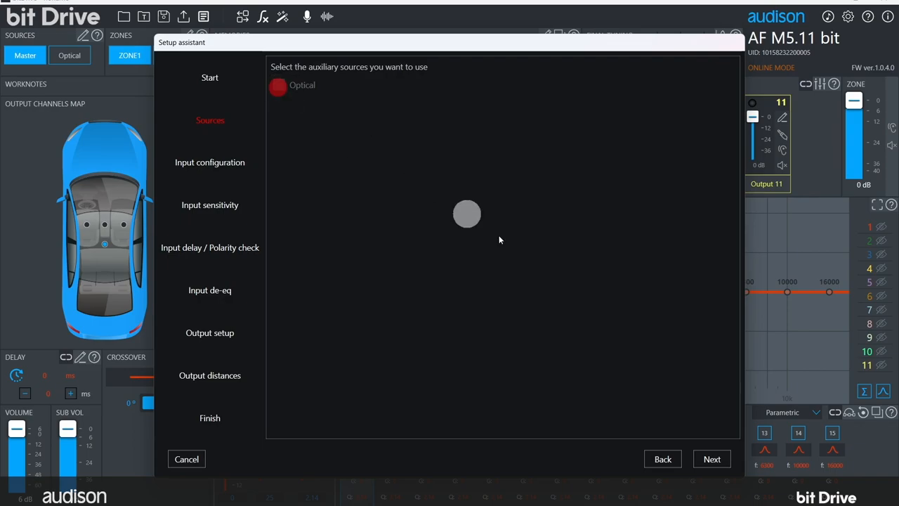
{"action": "left_click", "coordinate": [712, 458]}
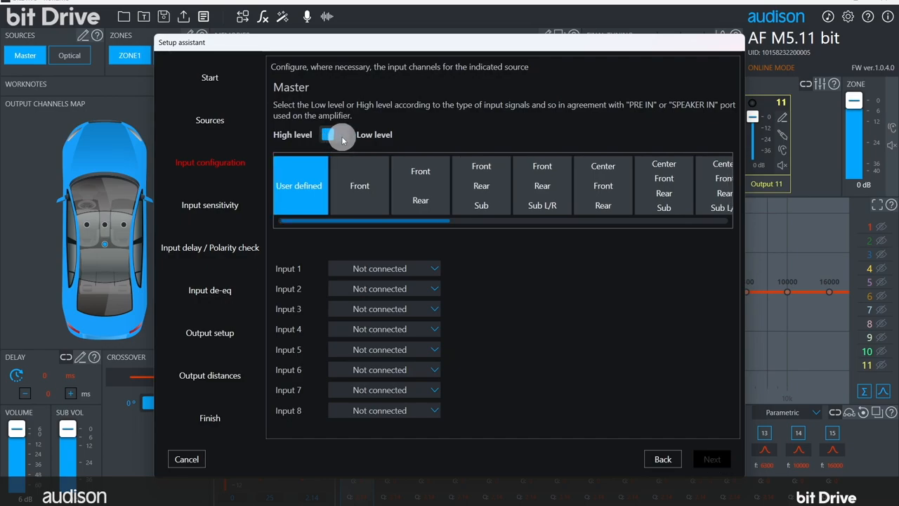
Switch the Master input to High level, resetting all eight inputs to unconnected
{"action": "left_click", "coordinate": [425, 185]}
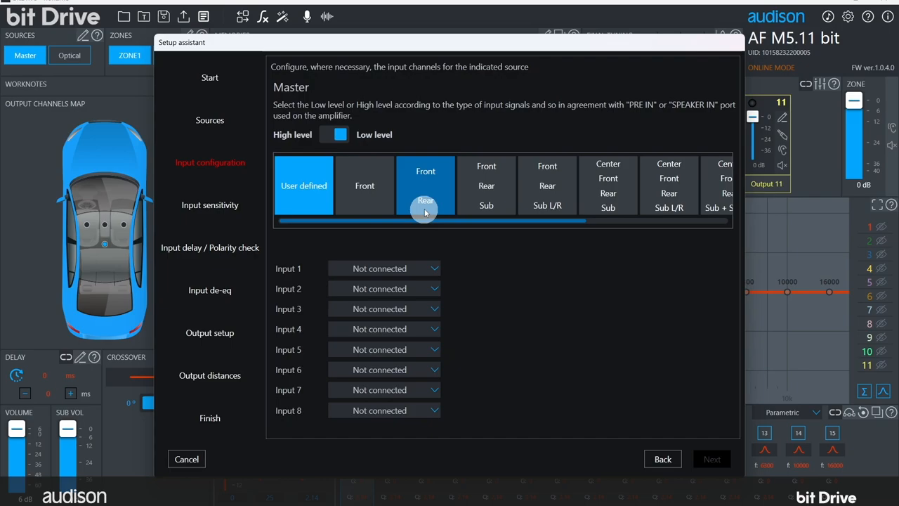
{"action": "left_click", "coordinate": [425, 185]}
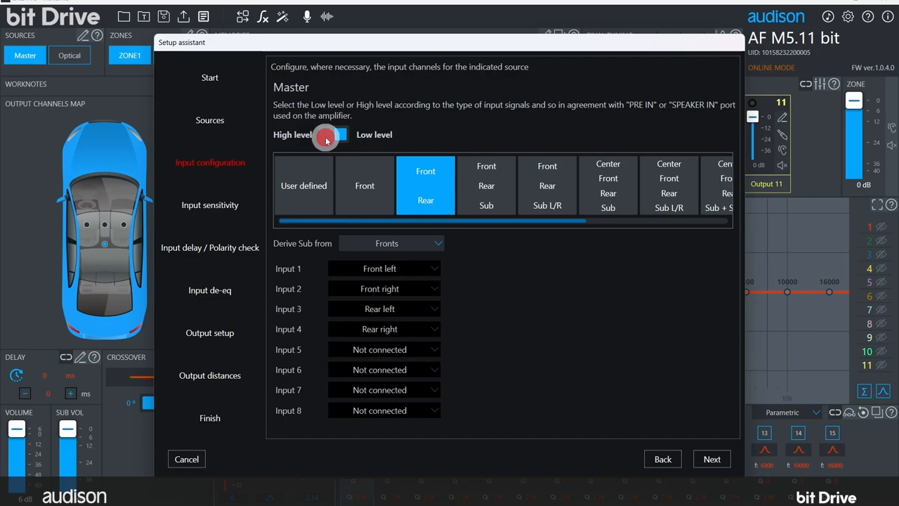
{"action": "left_click", "coordinate": [303, 185]}
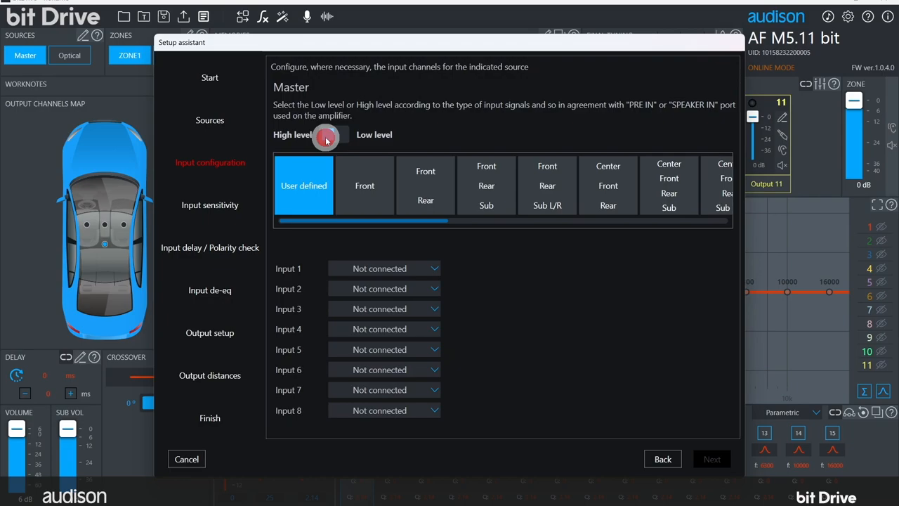
Apply the Front/Rear preset to Master inputs 1–4 and derive the sub from Fronts
{"action": "left_click", "coordinate": [425, 185]}
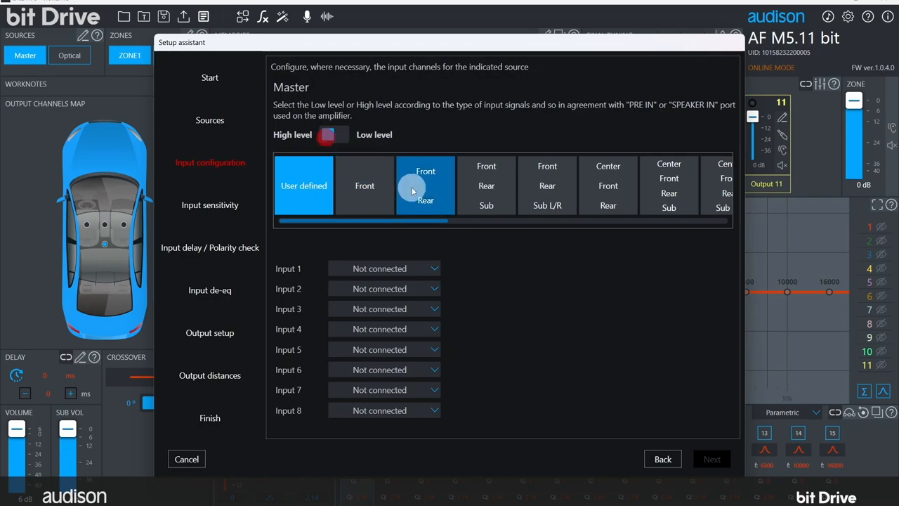
{"action": "left_click", "coordinate": [329, 134]}
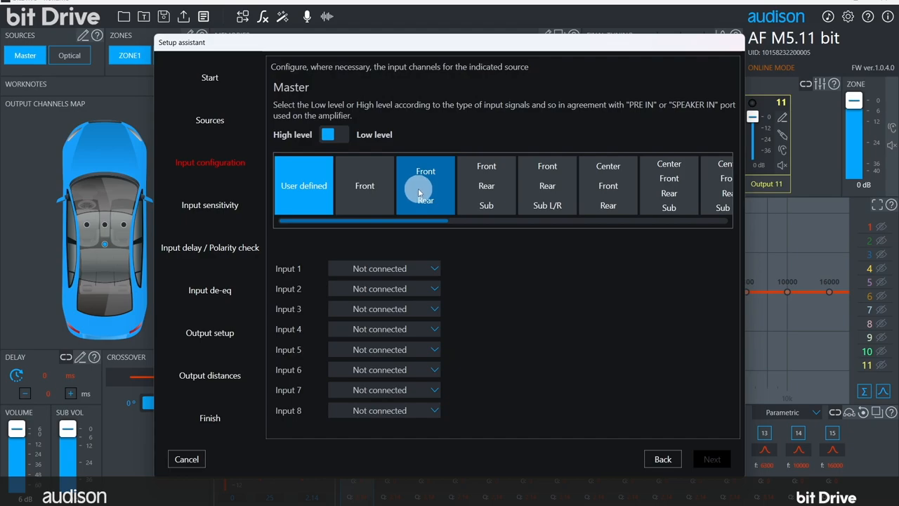
{"action": "left_click", "coordinate": [425, 190]}
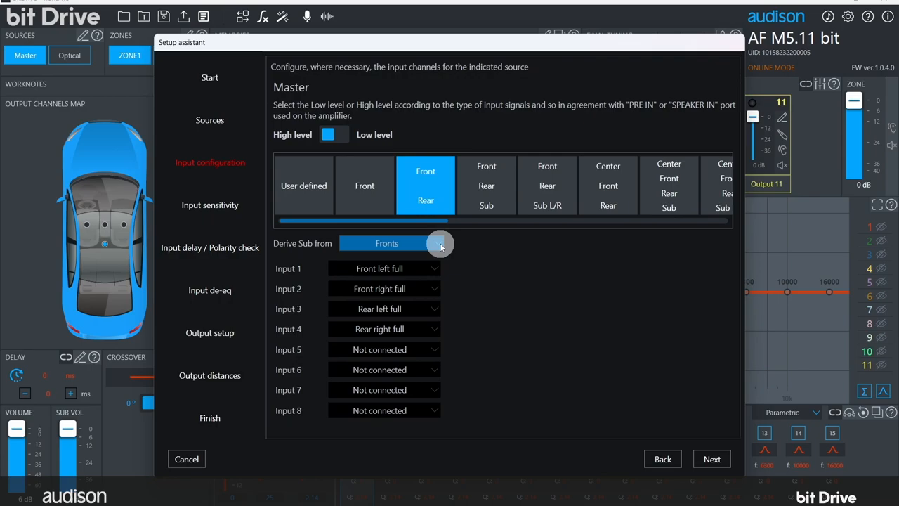
{"action": "left_click", "coordinate": [439, 243]}
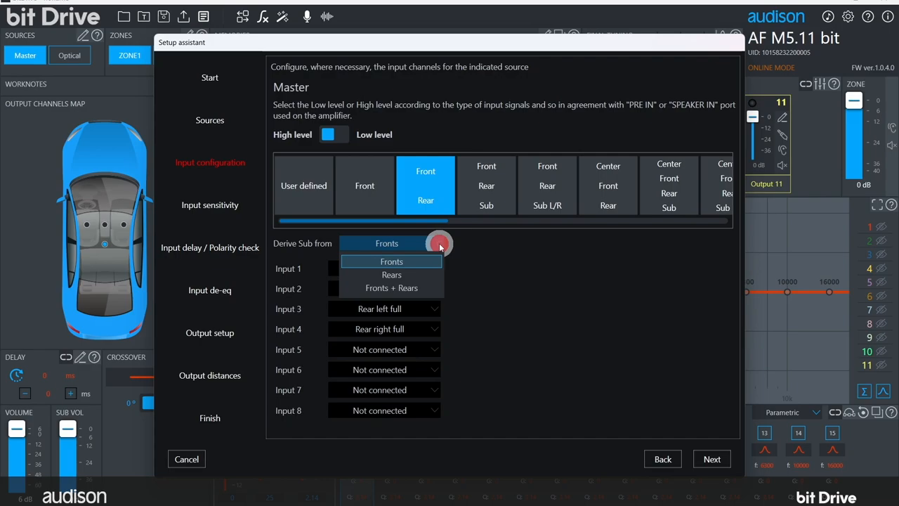
{"action": "left_click", "coordinate": [391, 261]}
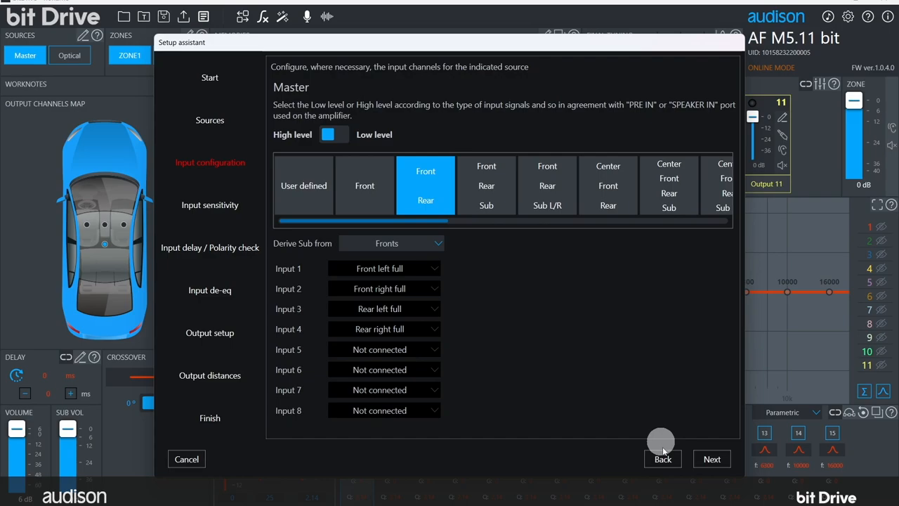
Advance to the Input sensitivity page listing four Master channels at 11V
{"action": "left_click", "coordinate": [711, 458]}
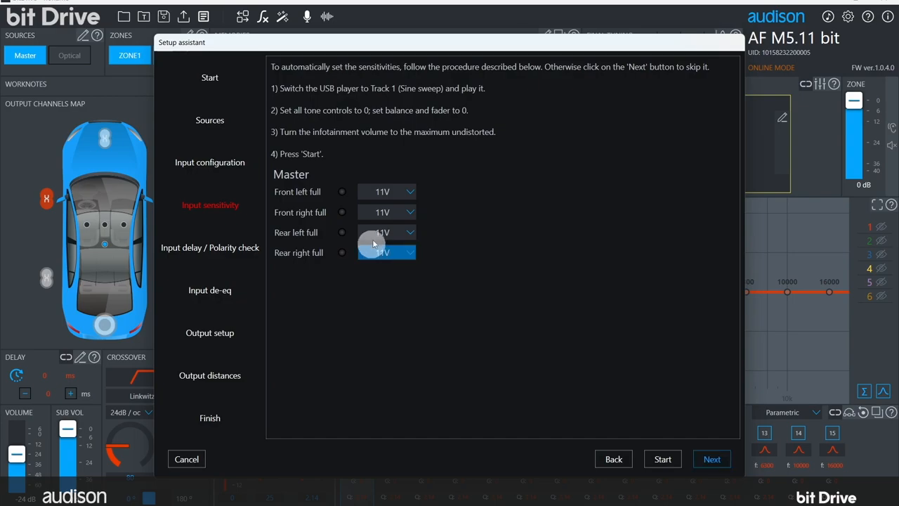
{"action": "mouse_move", "coordinate": [338, 171]}
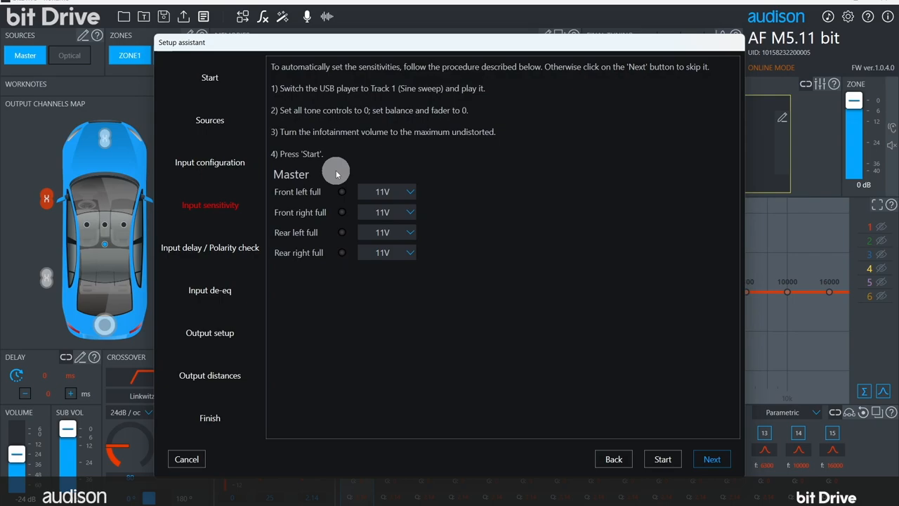
{"action": "mouse_move", "coordinate": [465, 245]}
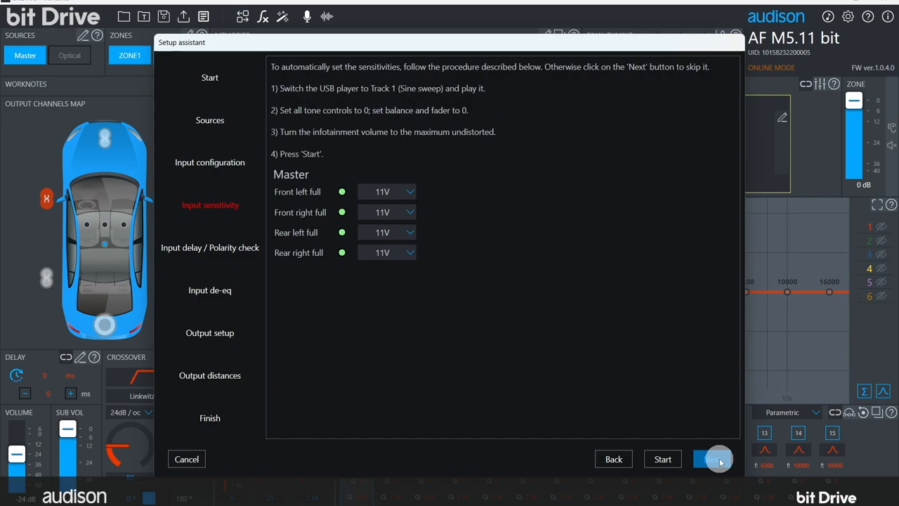
Run the automatic sensitivity measurement: front left 10.3V, other three channels 9.5V
{"action": "left_click", "coordinate": [712, 459]}
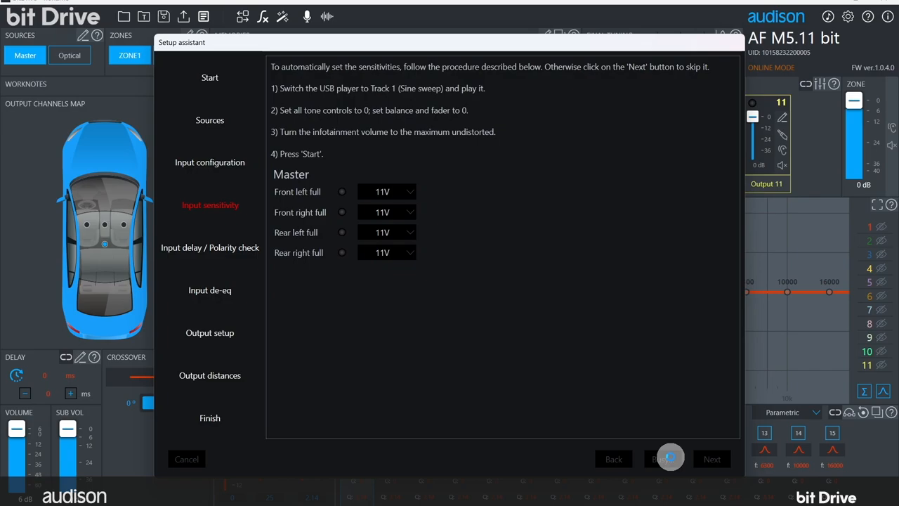
{"action": "left_click", "coordinate": [667, 459]}
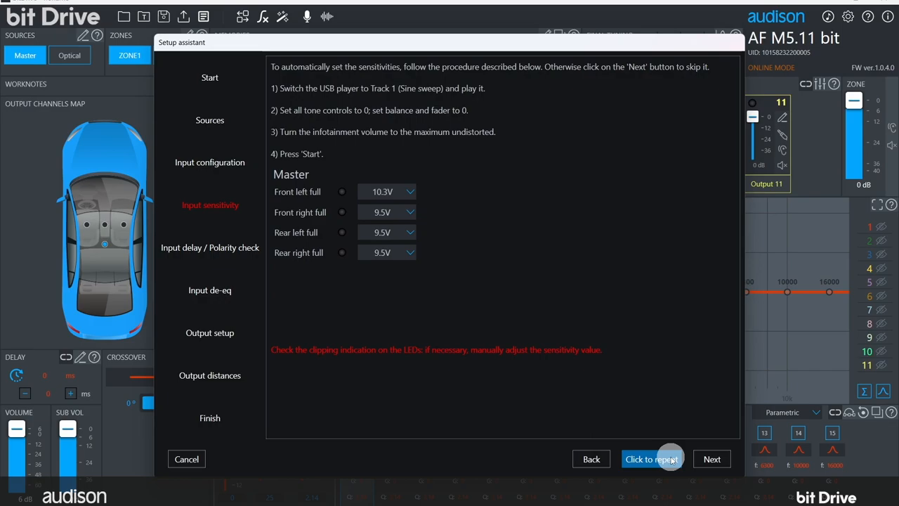
{"action": "left_click", "coordinate": [653, 458]}
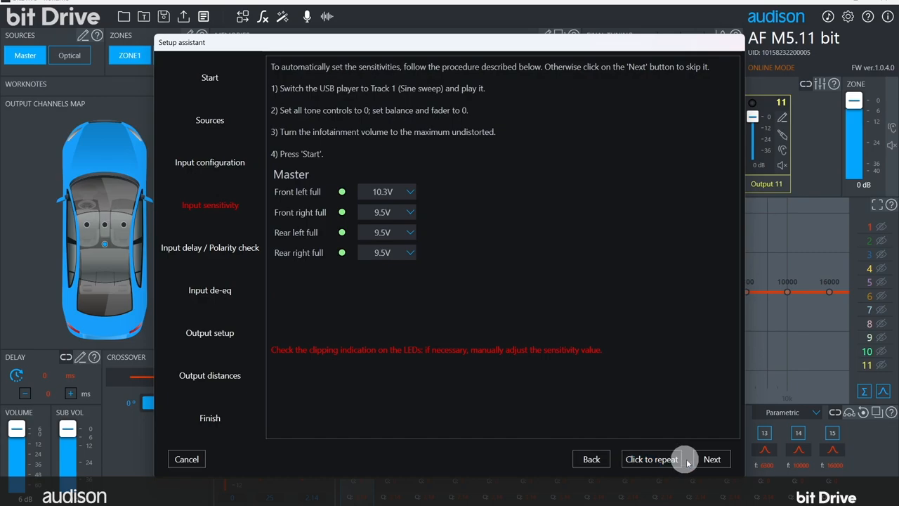
Run the input delay/polarity check, confirming all polarities with 0.97 ms front delay
{"action": "left_click", "coordinate": [713, 459]}
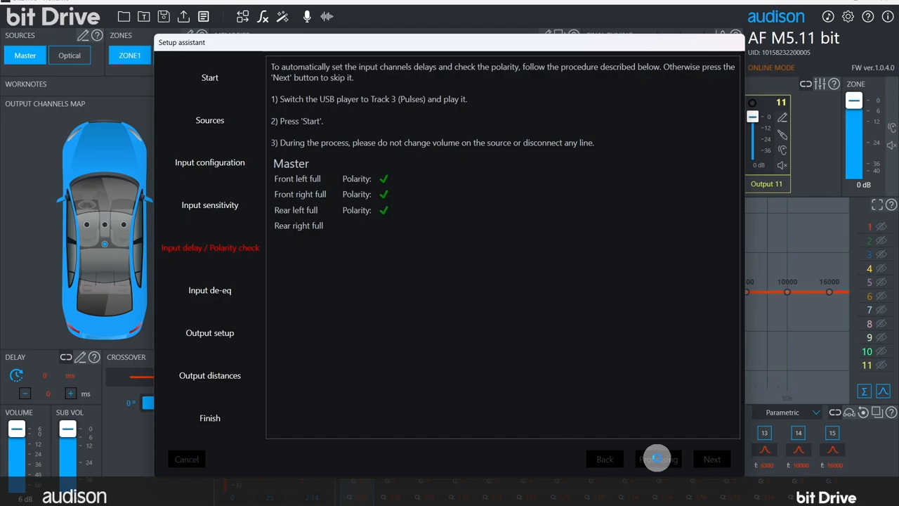
{"action": "left_click", "coordinate": [657, 459]}
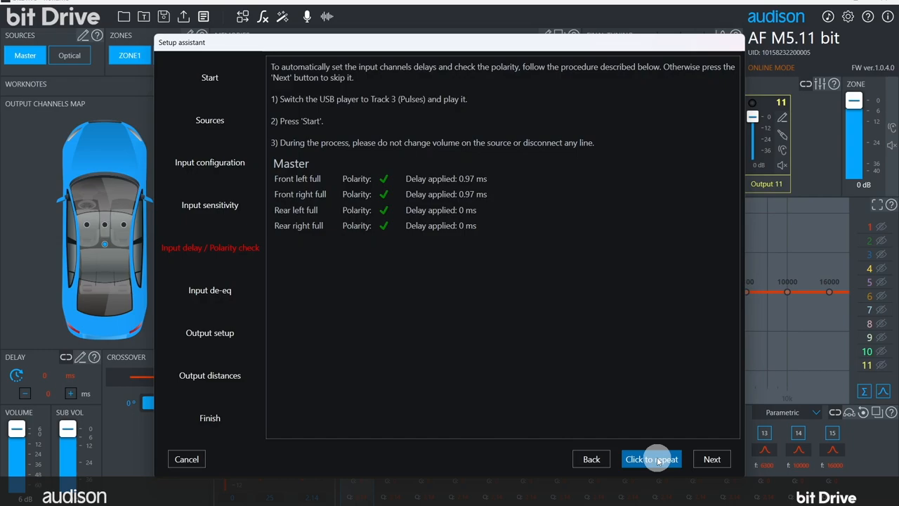
{"action": "mouse_move", "coordinate": [728, 463]}
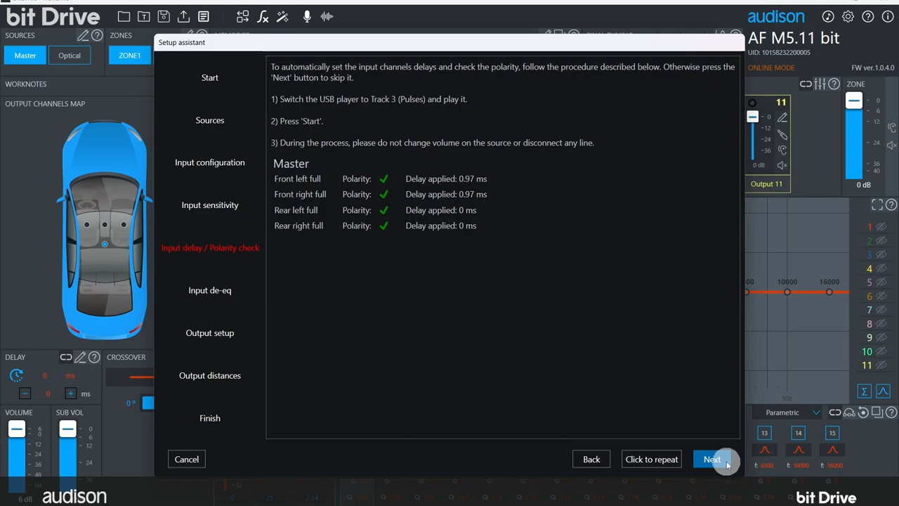
Advance to Input de-eq and start the front left sine sweep measurement
{"action": "left_click", "coordinate": [713, 458]}
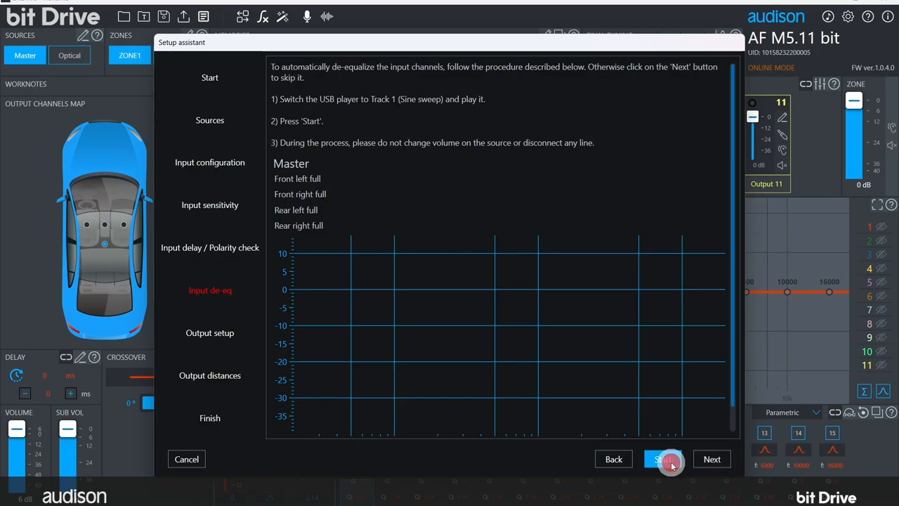
{"action": "left_click", "coordinate": [663, 458]}
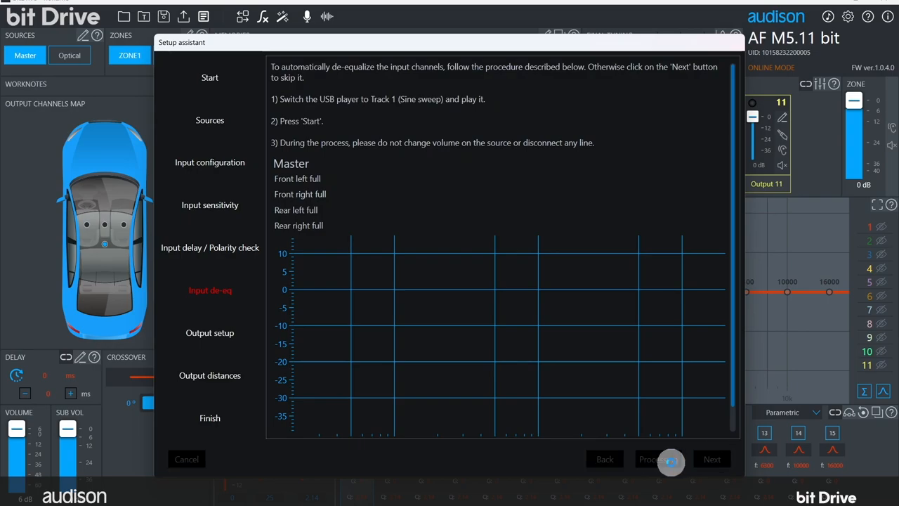
{"action": "left_click", "coordinate": [660, 459]}
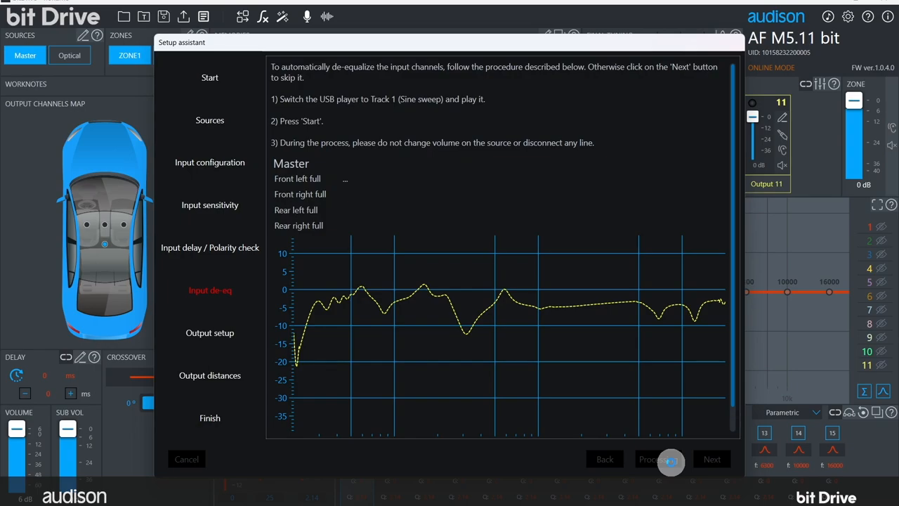
Move the result warning aside to view the front left graph, dismiss it, and continue to Output setup
{"action": "left_click", "coordinate": [661, 459]}
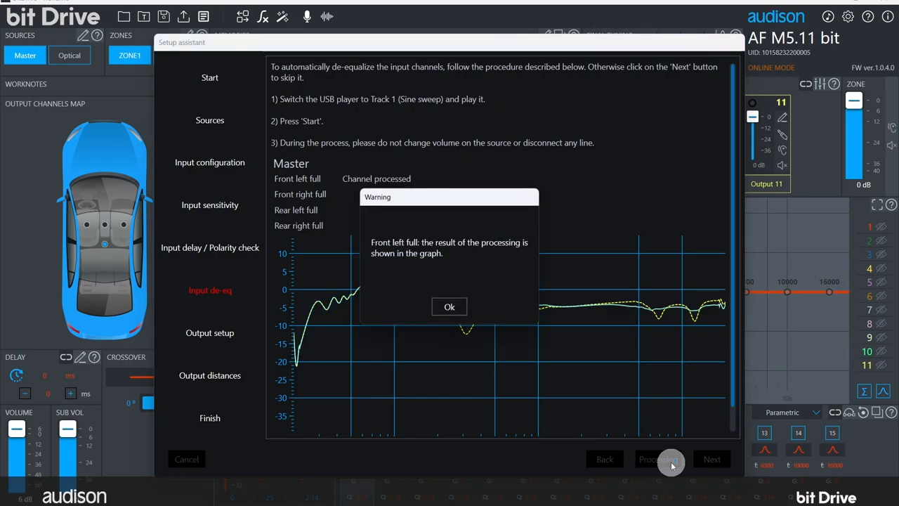
{"action": "mouse_move", "coordinate": [526, 241]}
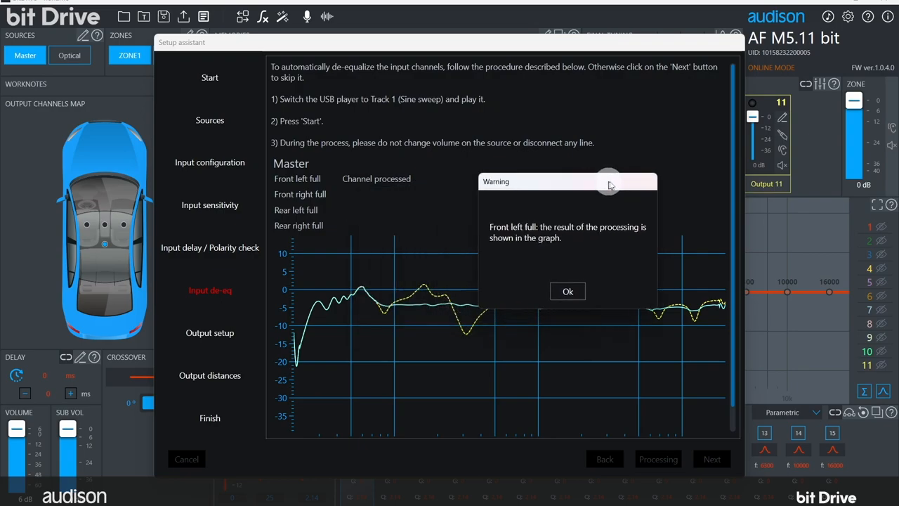
{"action": "left_click_drag", "start_coordinate": [608, 181], "coordinate": [734, 150]}
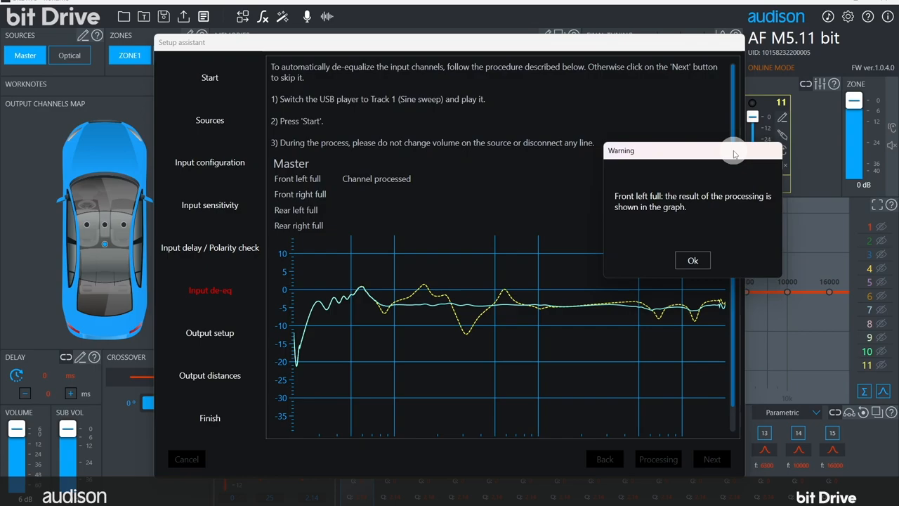
{"action": "left_click", "coordinate": [693, 260]}
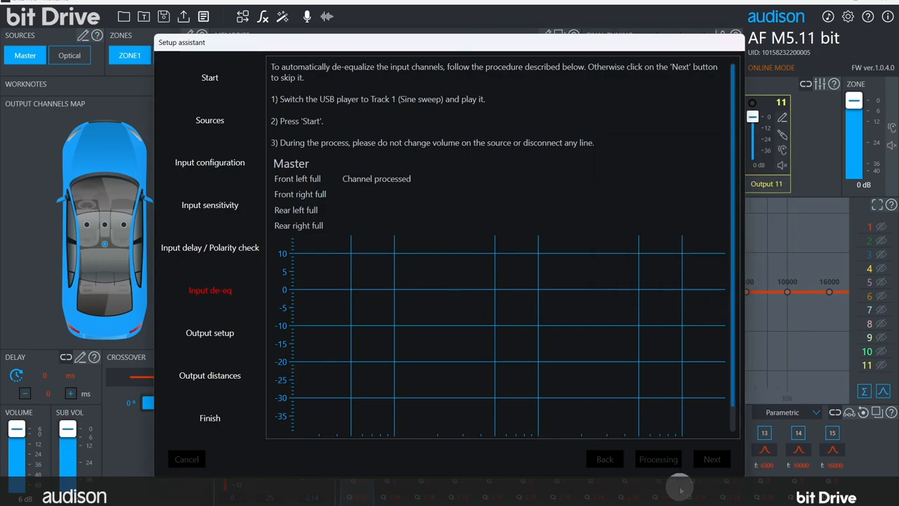
{"action": "left_click", "coordinate": [657, 459]}
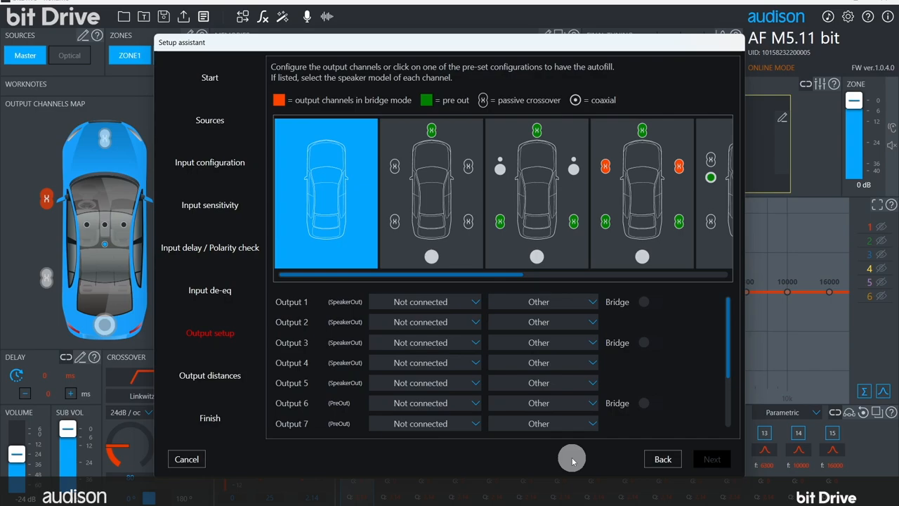
Apply the preset assigning outputs 1–6 to passive 2-way front, rear, center and subwoofer
{"action": "left_click", "coordinate": [431, 193]}
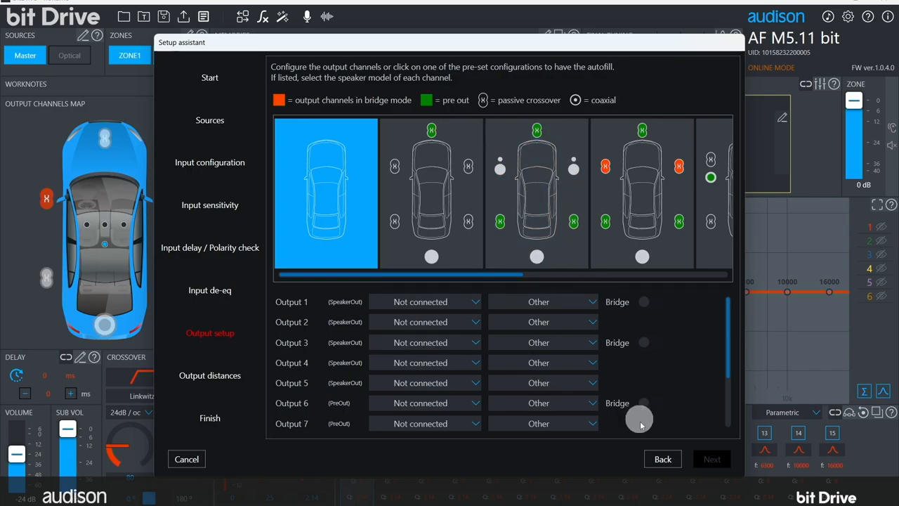
{"action": "mouse_move", "coordinate": [627, 463]}
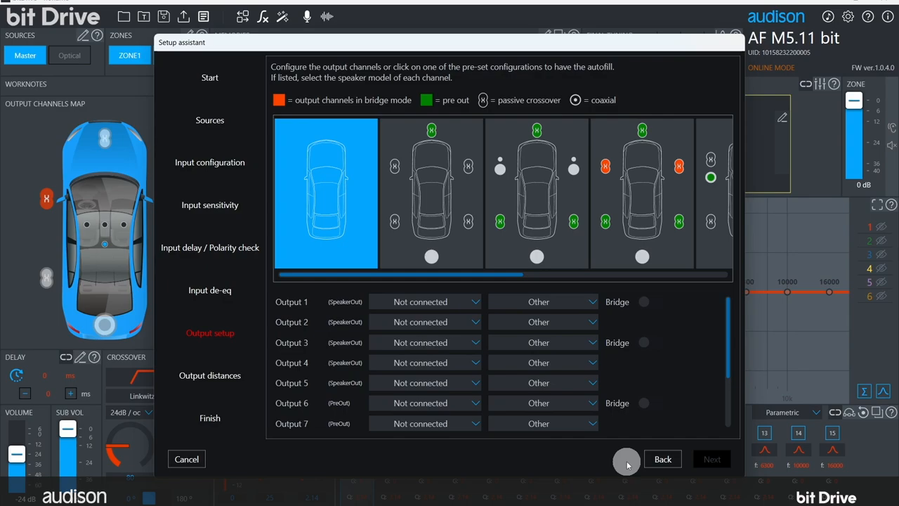
{"action": "left_click", "coordinate": [431, 193]}
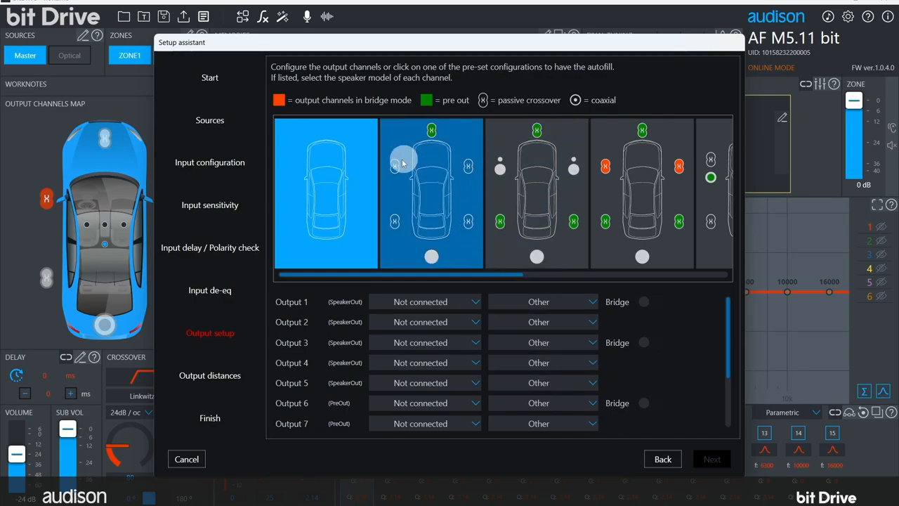
{"action": "mouse_move", "coordinate": [469, 139]}
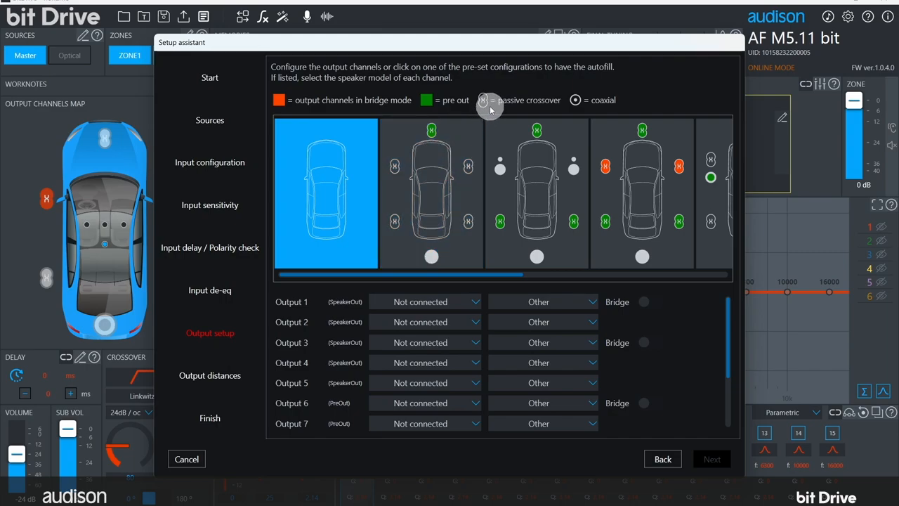
{"action": "left_click", "coordinate": [431, 193]}
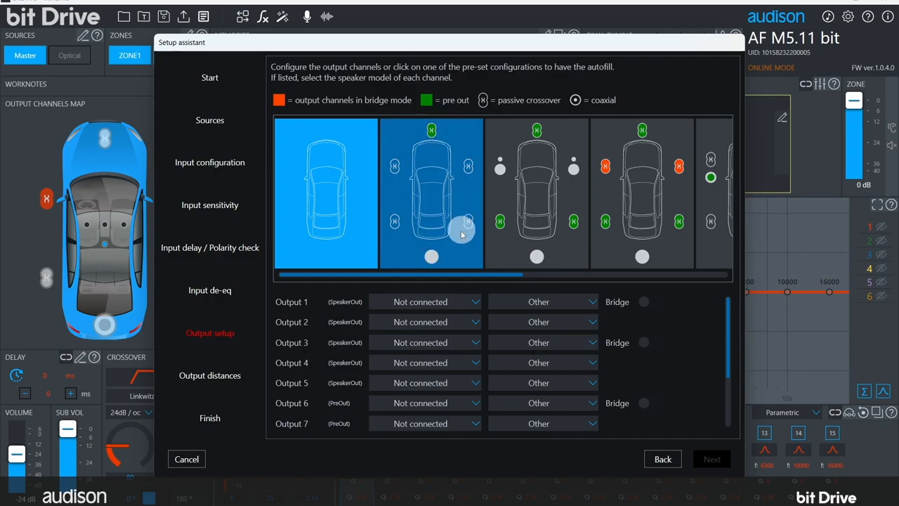
{"action": "left_click", "coordinate": [431, 193]}
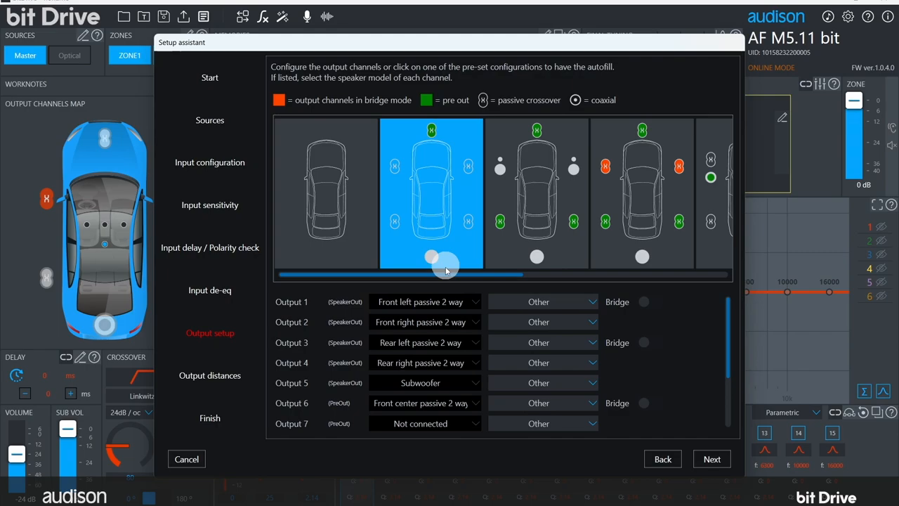
{"action": "mouse_move", "coordinate": [450, 311]}
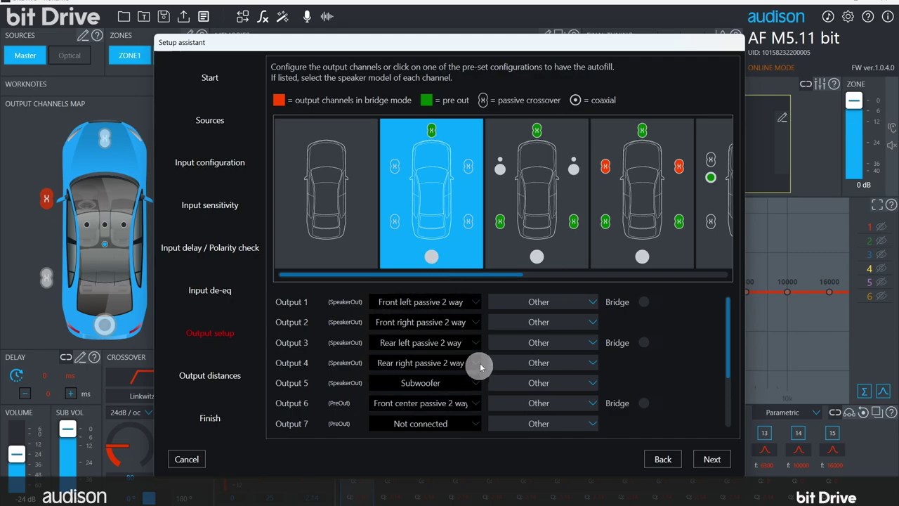
{"action": "mouse_move", "coordinate": [397, 306]}
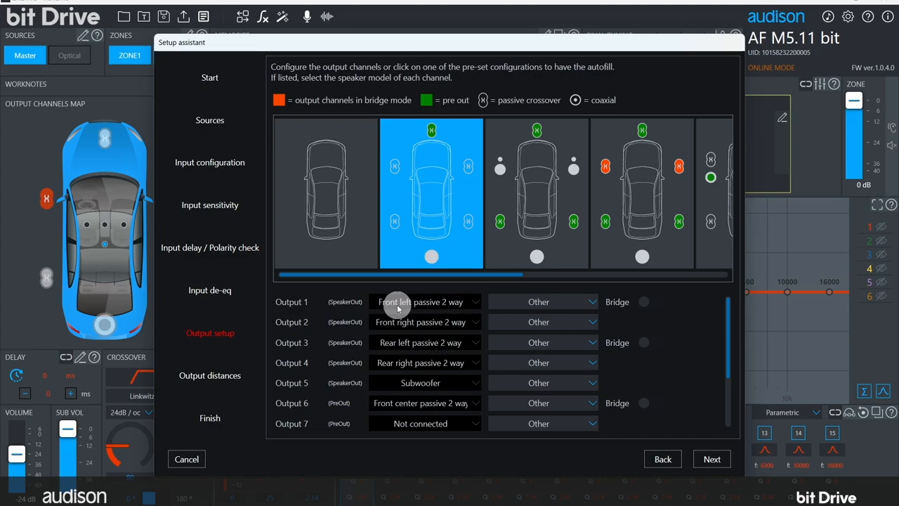
Pick the second preset car configuration to autofill outputs 1–6
{"action": "left_click", "coordinate": [325, 197]}
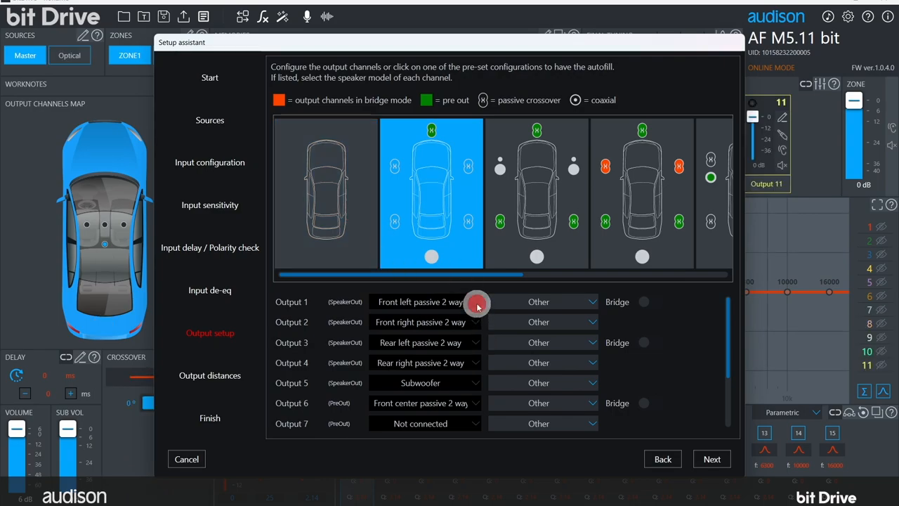
{"action": "left_click", "coordinate": [537, 194]}
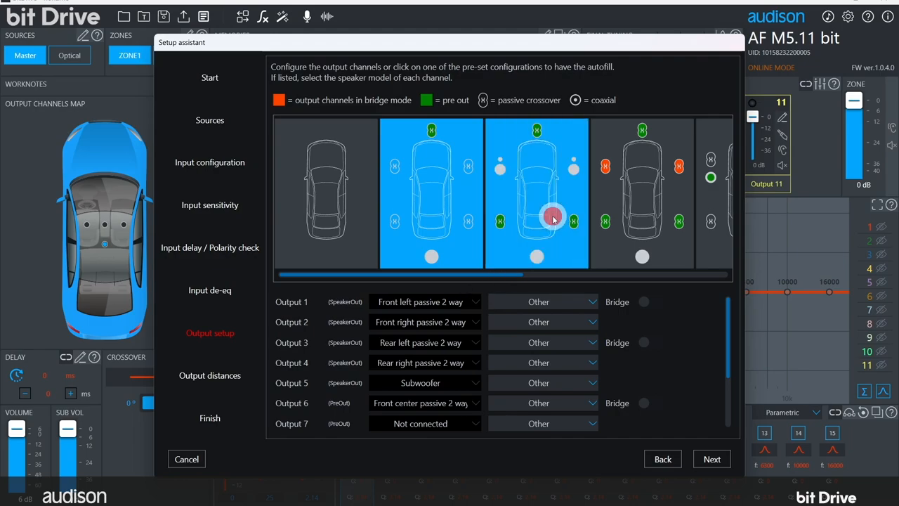
Choose AP 1P tweeters, AP 6.5P woofers and APBX 8 DS subwoofer models
{"action": "left_click", "coordinate": [537, 195]}
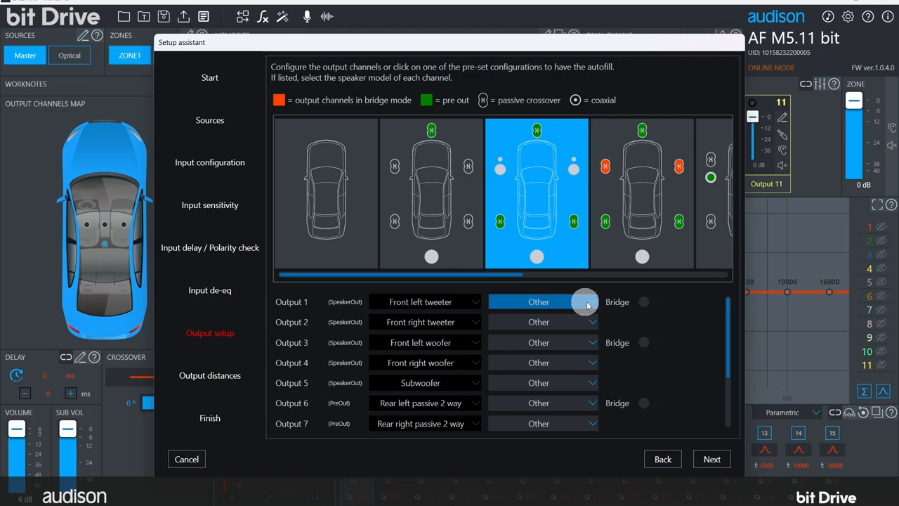
{"action": "left_click", "coordinate": [542, 301]}
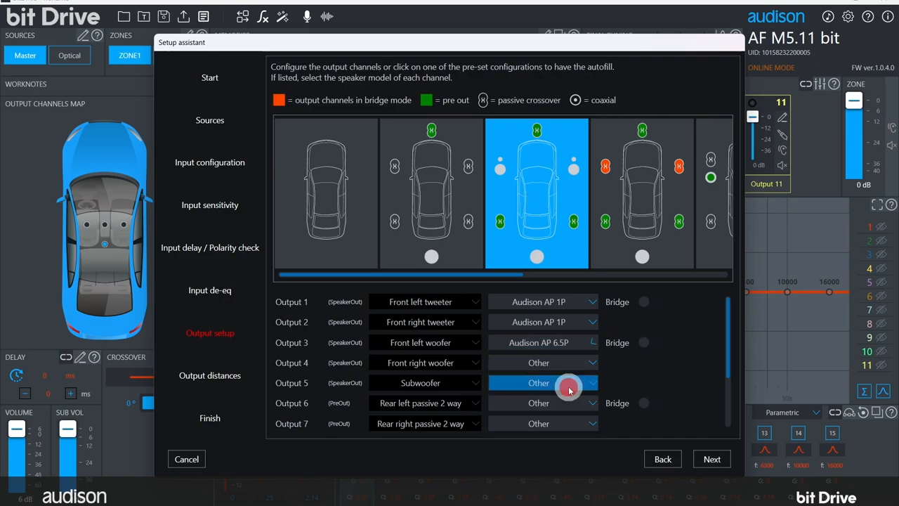
{"action": "left_click", "coordinate": [568, 383]}
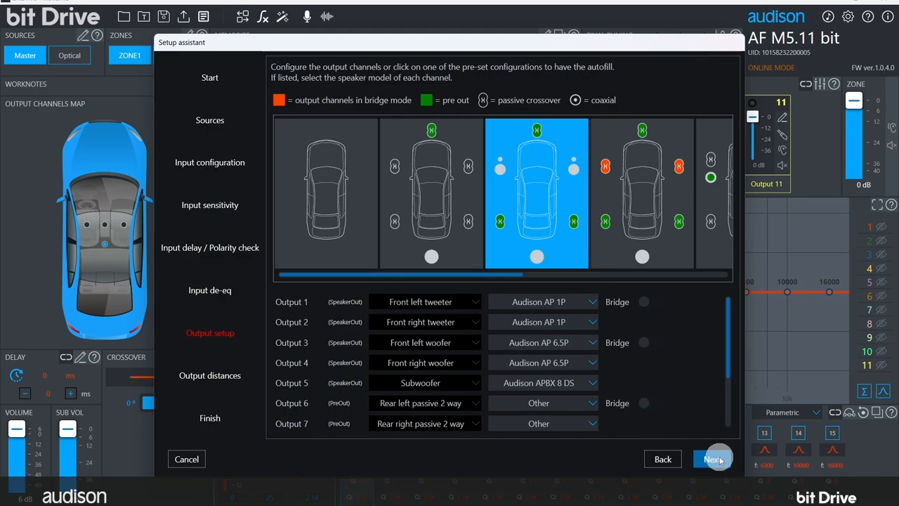
{"action": "left_click", "coordinate": [543, 403]}
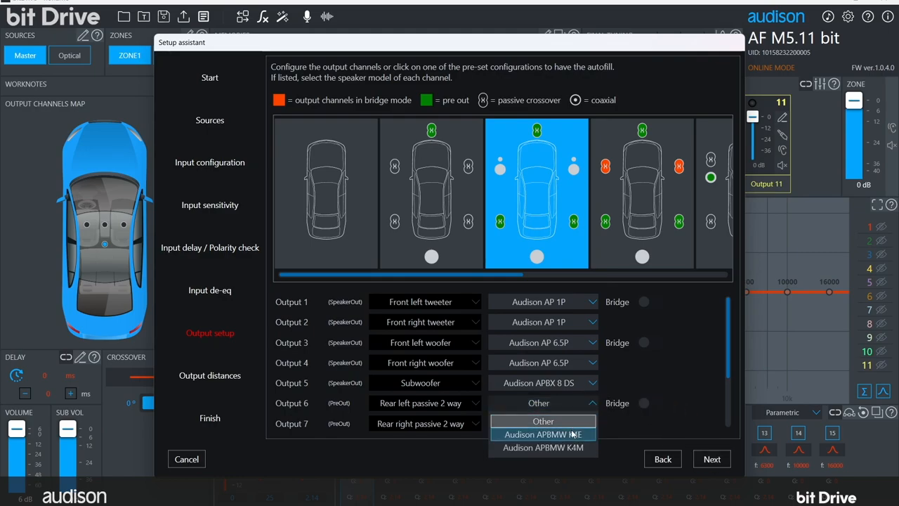
{"action": "left_click", "coordinate": [543, 421]}
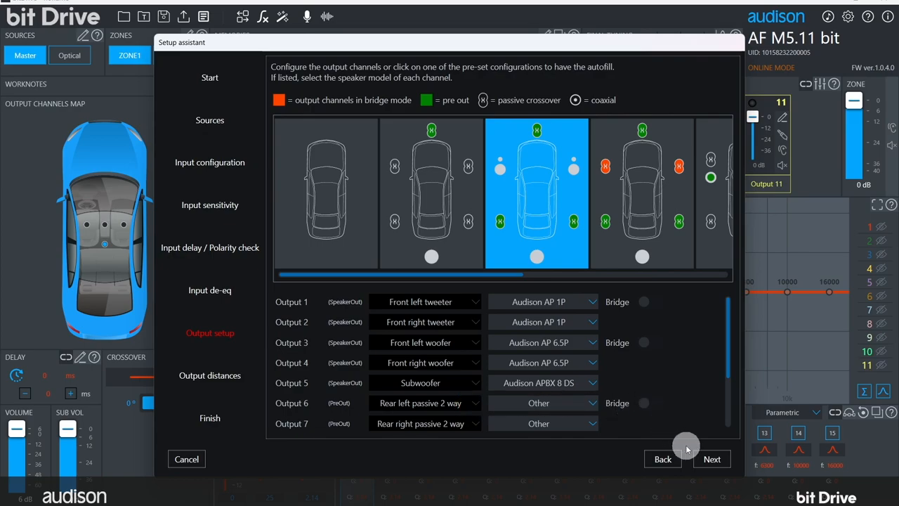
{"action": "mouse_move", "coordinate": [621, 424]}
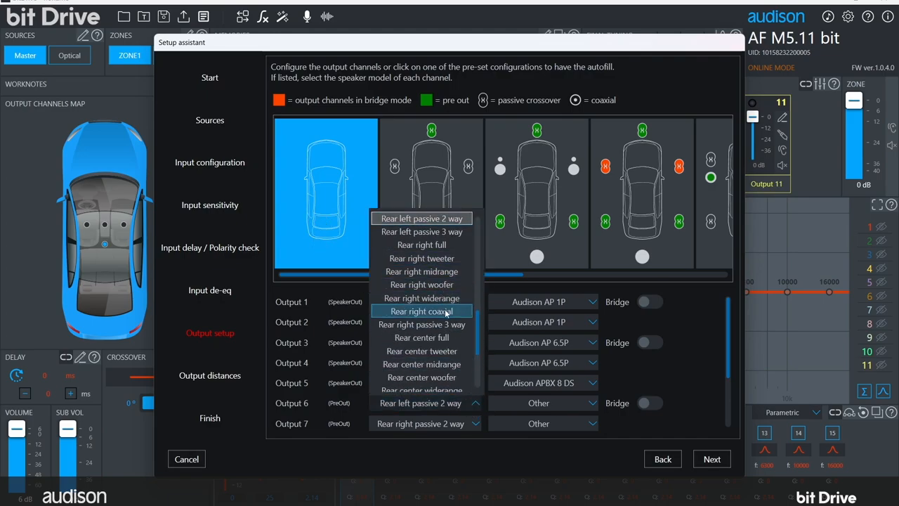
Set output 6 to Rear right coaxial and advance to Output distances
{"action": "left_click", "coordinate": [421, 311]}
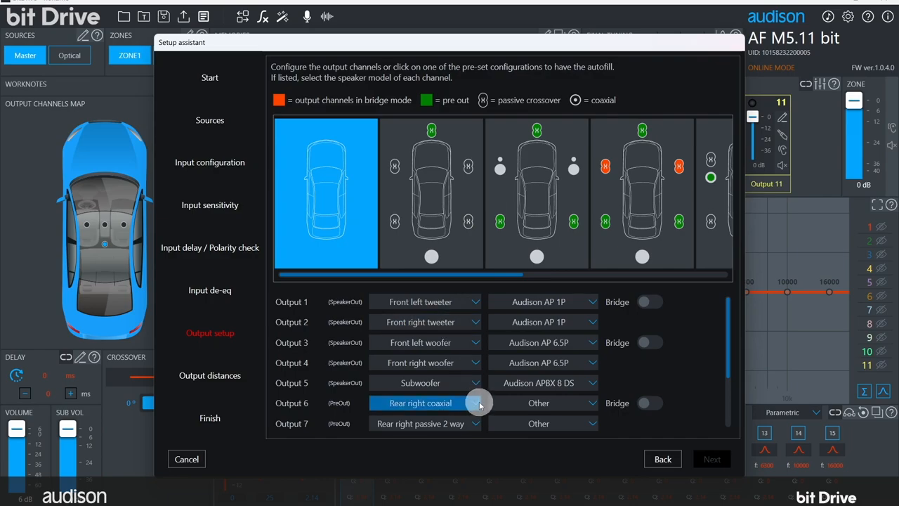
{"action": "left_click", "coordinate": [712, 458]}
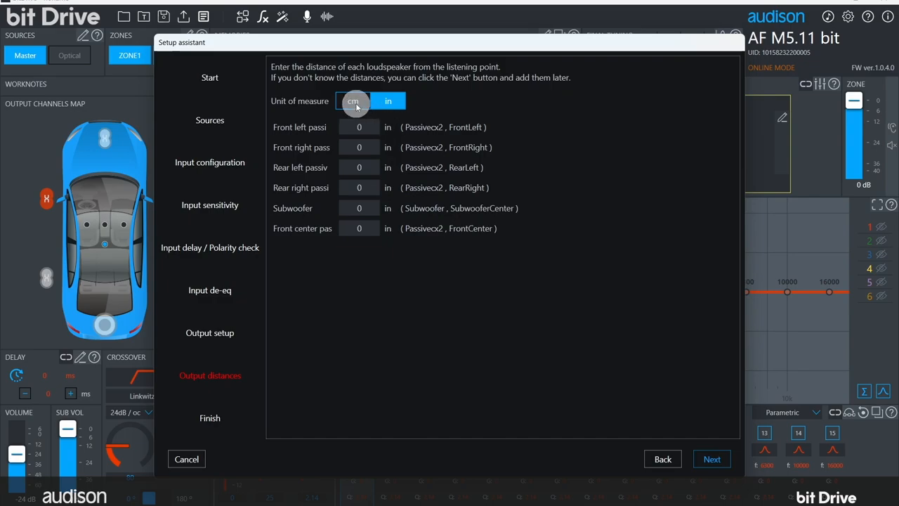
{"action": "left_click", "coordinate": [354, 100]}
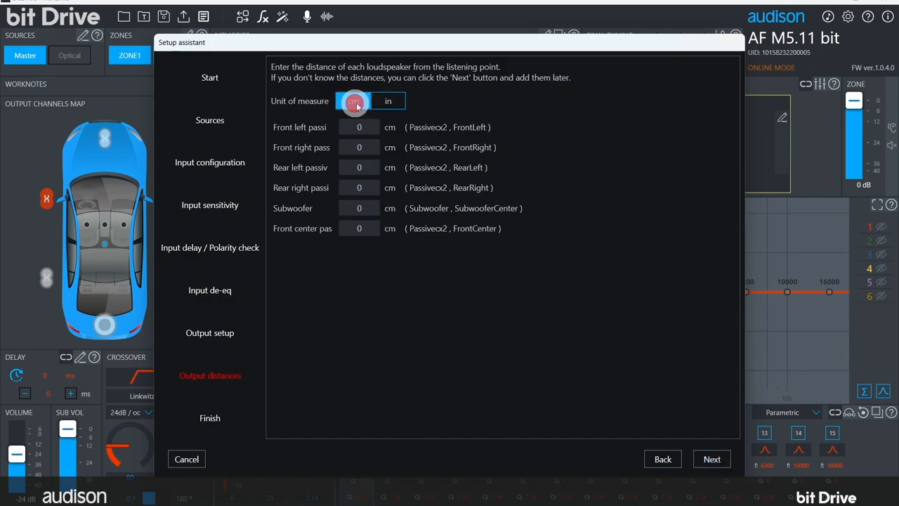
{"action": "left_click", "coordinate": [394, 100]}
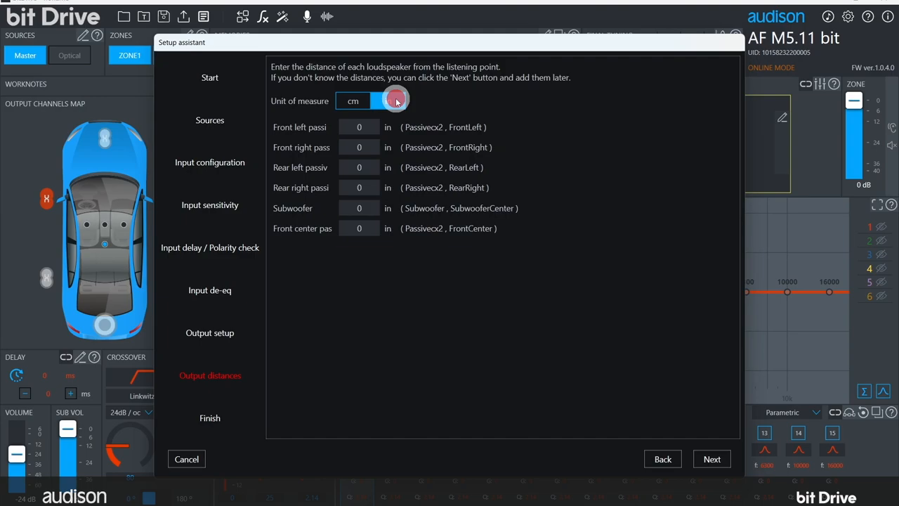
{"action": "left_click", "coordinate": [388, 100]}
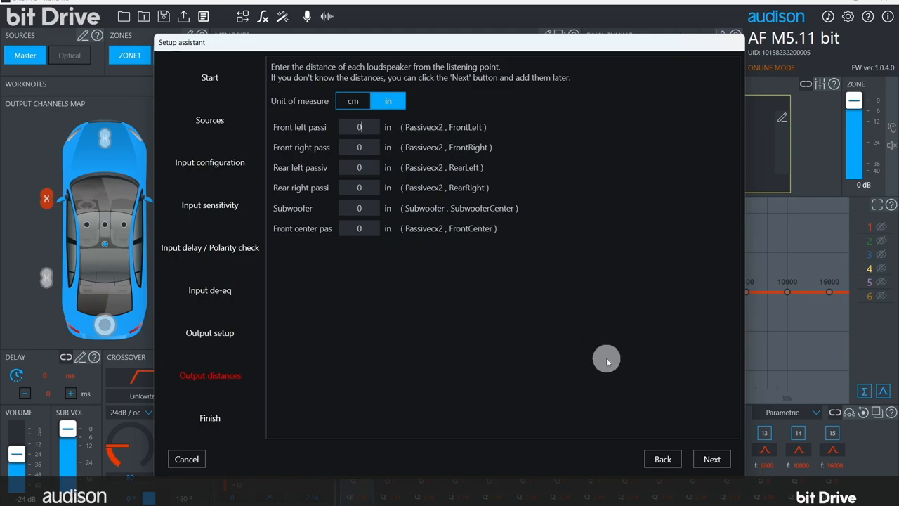
Advance to Finish, click Done, and acknowledge the Completed! message
{"action": "left_click", "coordinate": [711, 459]}
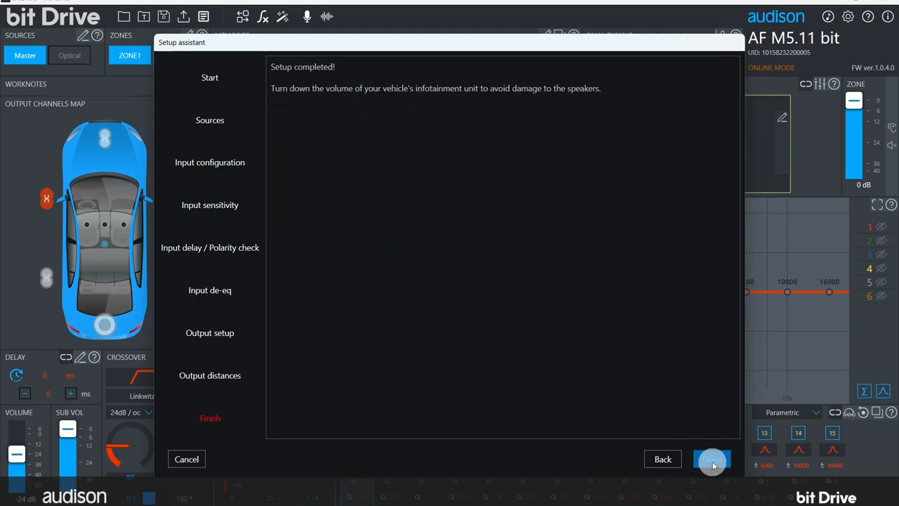
{"action": "left_click", "coordinate": [711, 459]}
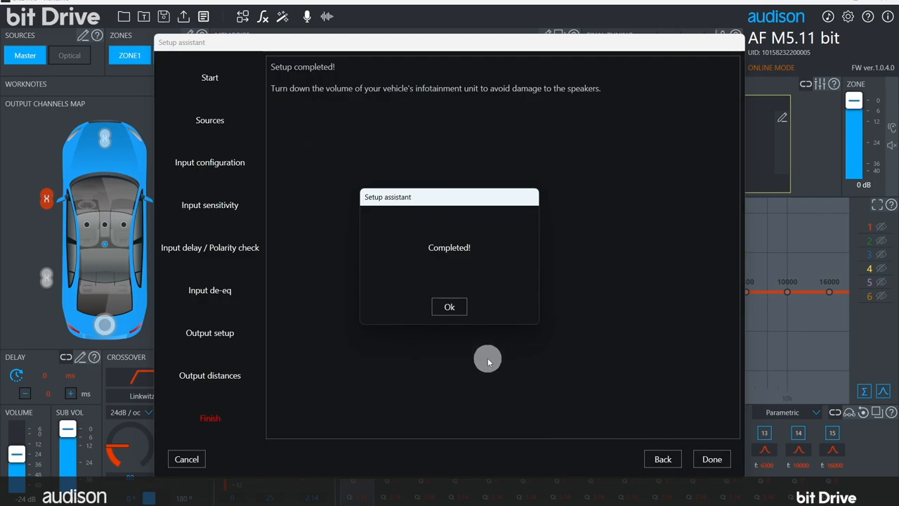
{"action": "left_click", "coordinate": [449, 306]}
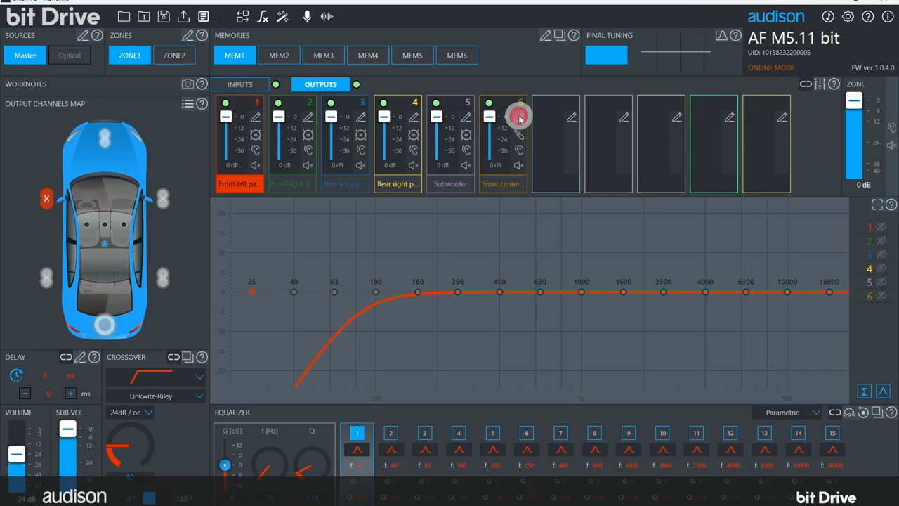
Disable the front center output 6 and select the subwoofer channel
{"action": "left_click", "coordinate": [522, 117]}
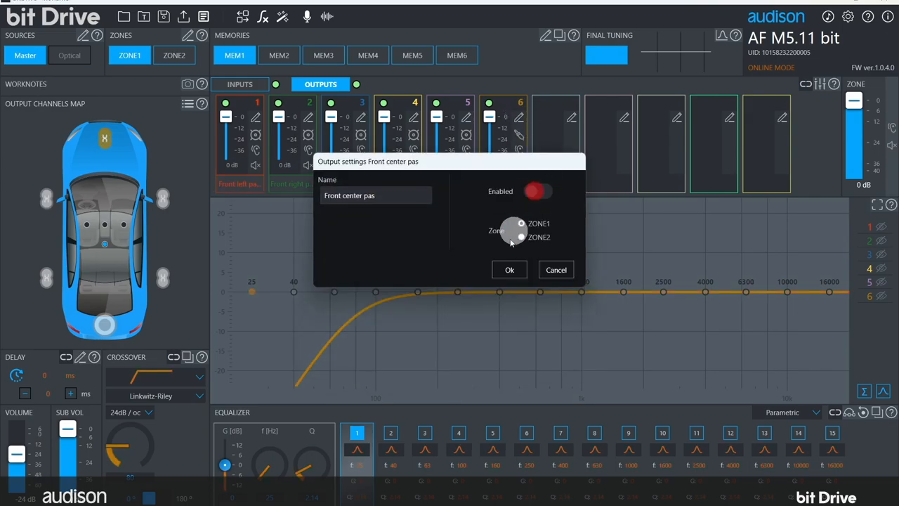
{"action": "left_click", "coordinate": [509, 269]}
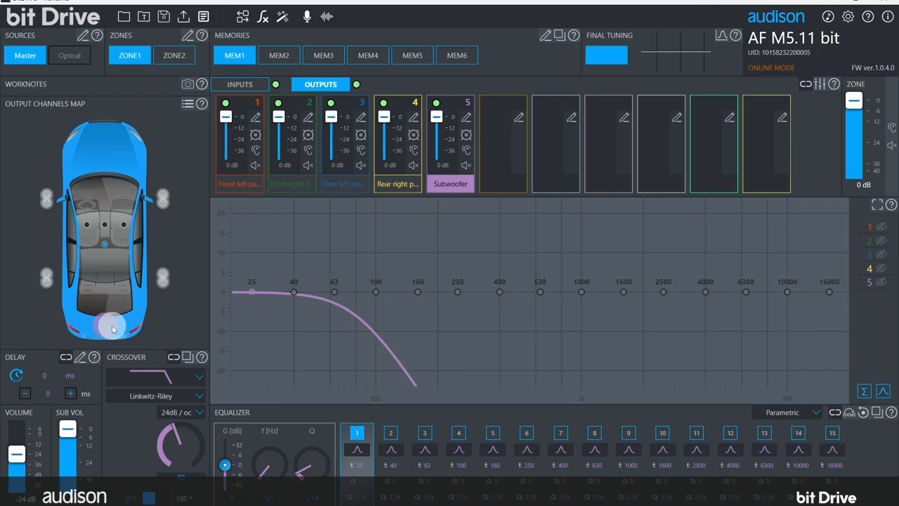
{"action": "left_click", "coordinate": [321, 84]}
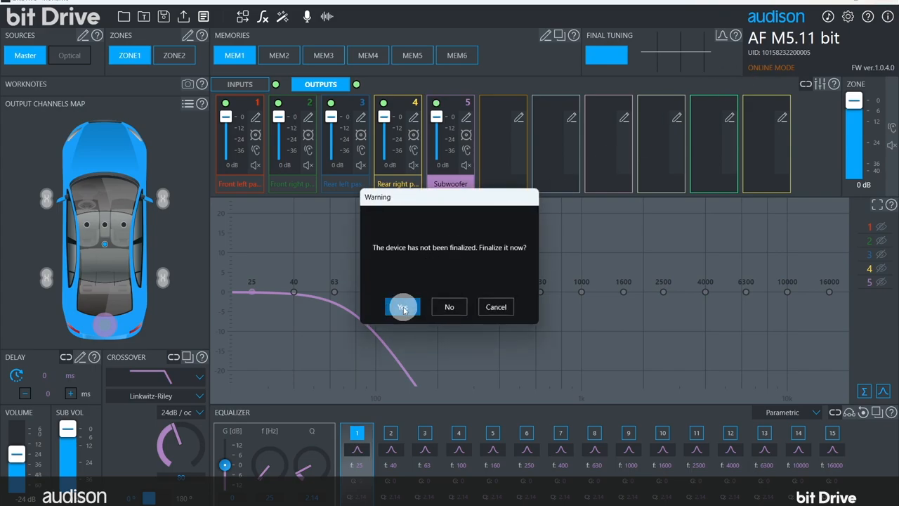
Accept finalizing the device and save the configuration file
{"action": "left_click", "coordinate": [402, 306]}
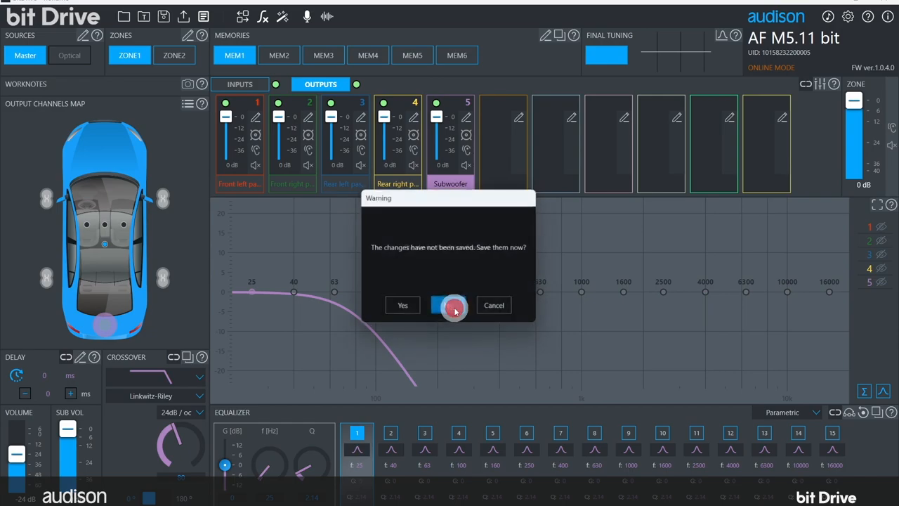
{"action": "left_click", "coordinate": [402, 305]}
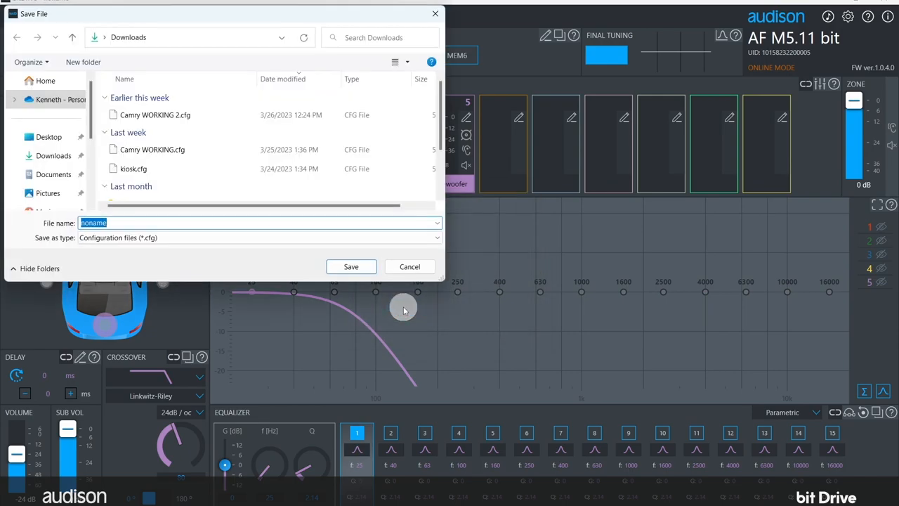
{"action": "left_click", "coordinate": [410, 267]}
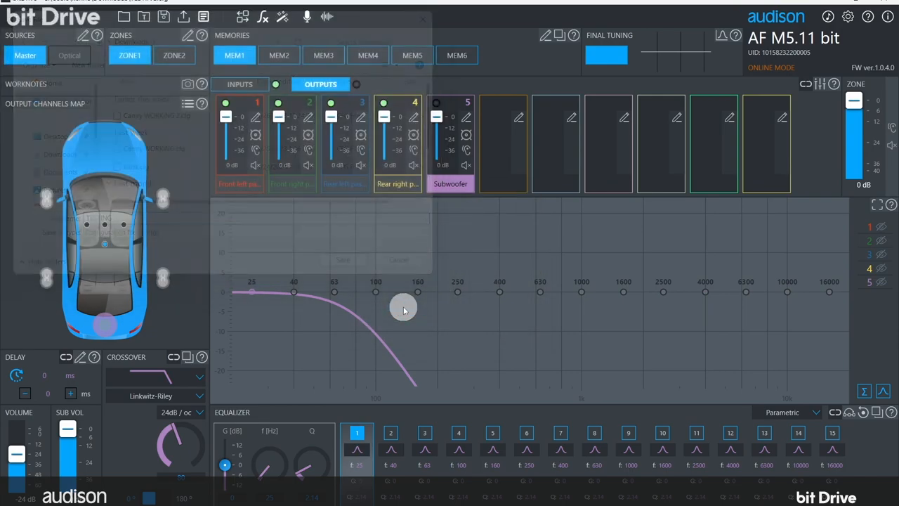